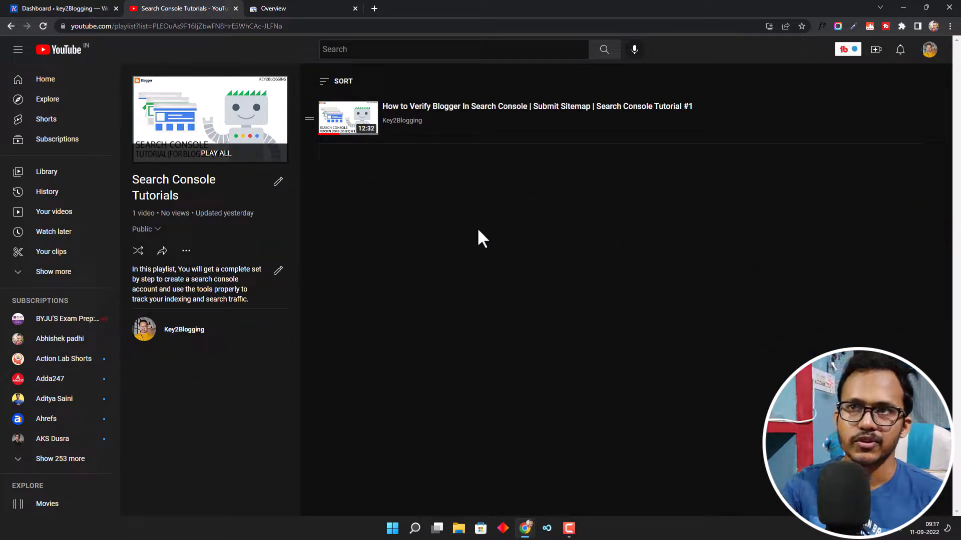
Step: Search Google for 'search console' in a new tab, then return to the Search Console overview
click(300, 8)
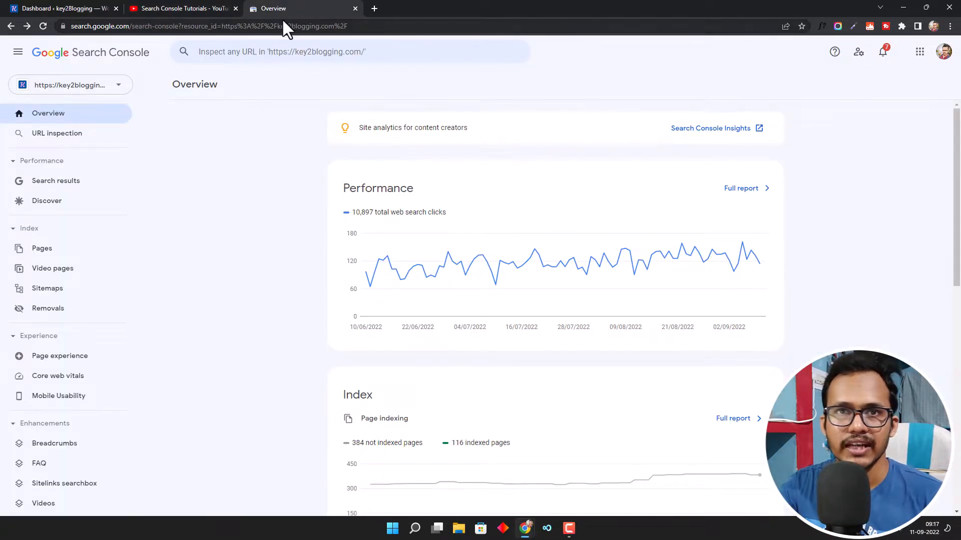
click(374, 8)
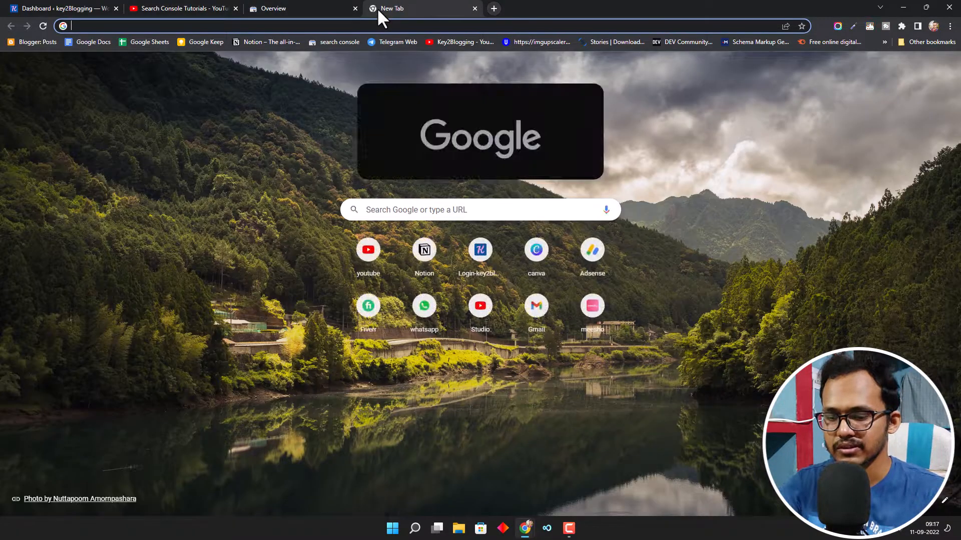
text(search.google.com/test/rich-results)
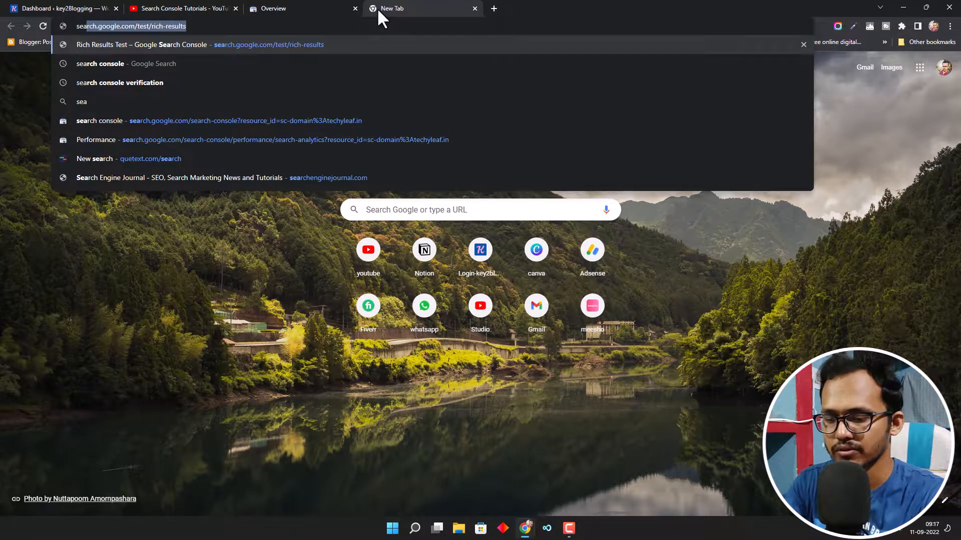
text(search console)
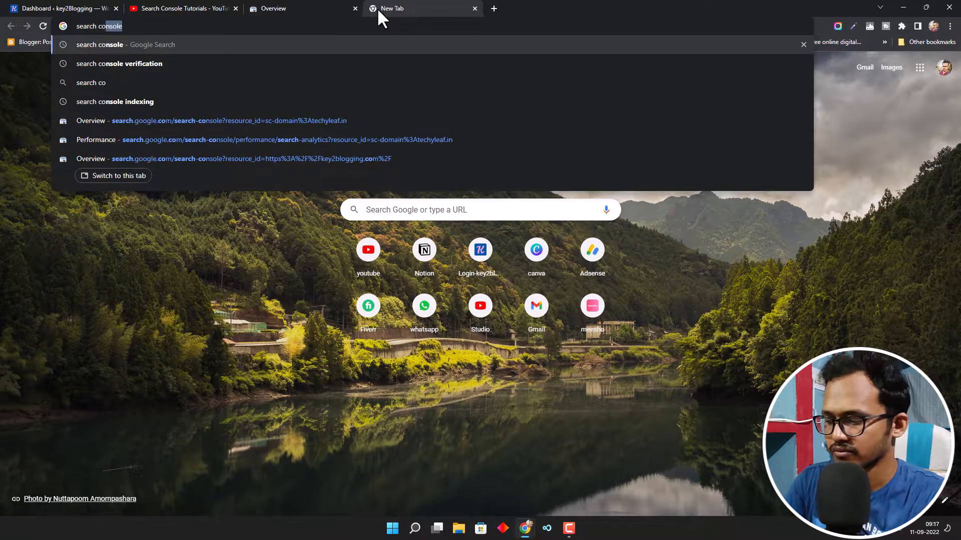
key(Enter)
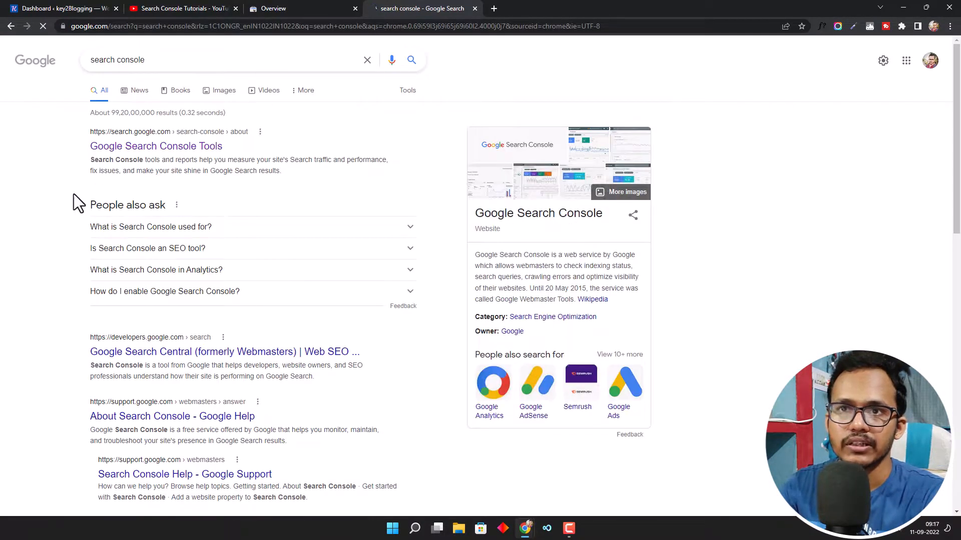
click(300, 8)
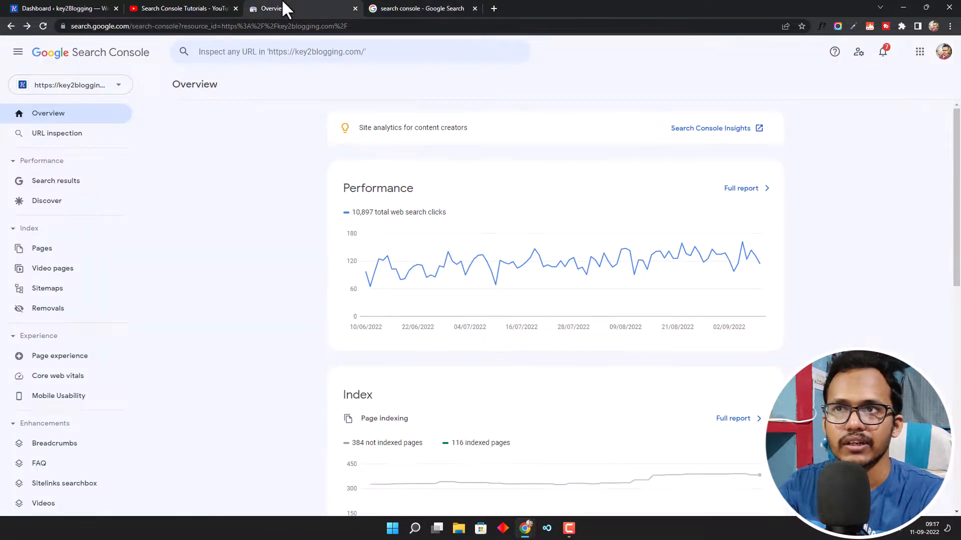
Step: Add a new Search Console property and choose the URL prefix type
click(70, 84)
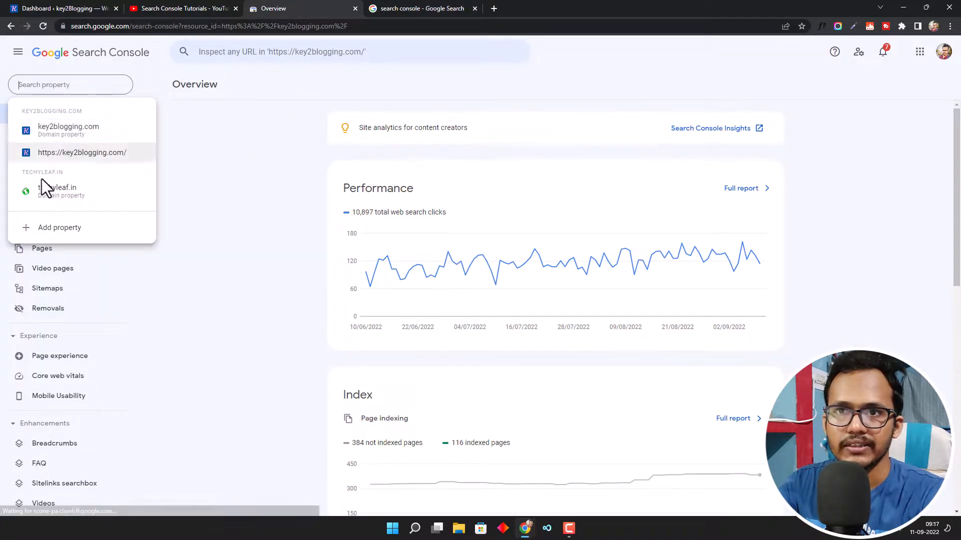
click(59, 227)
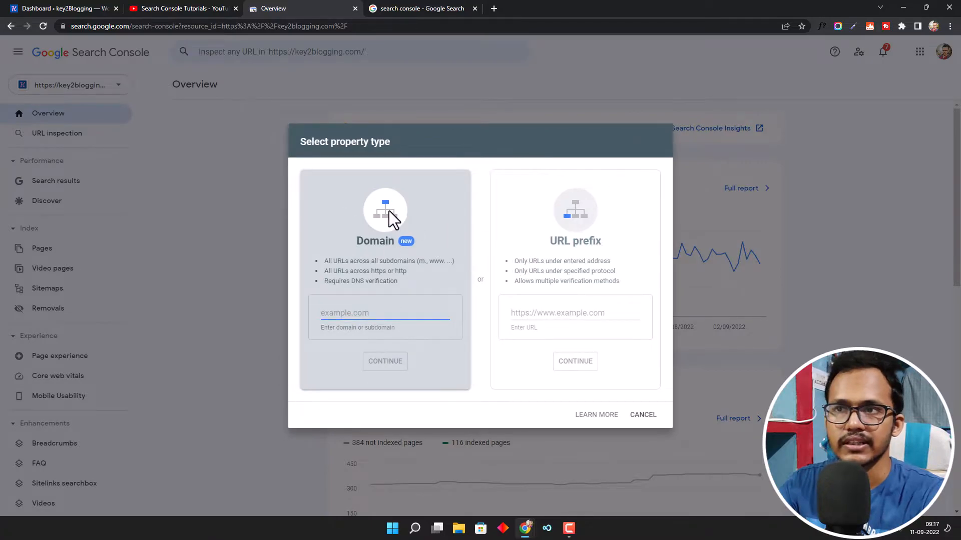
mouse_move(613, 279)
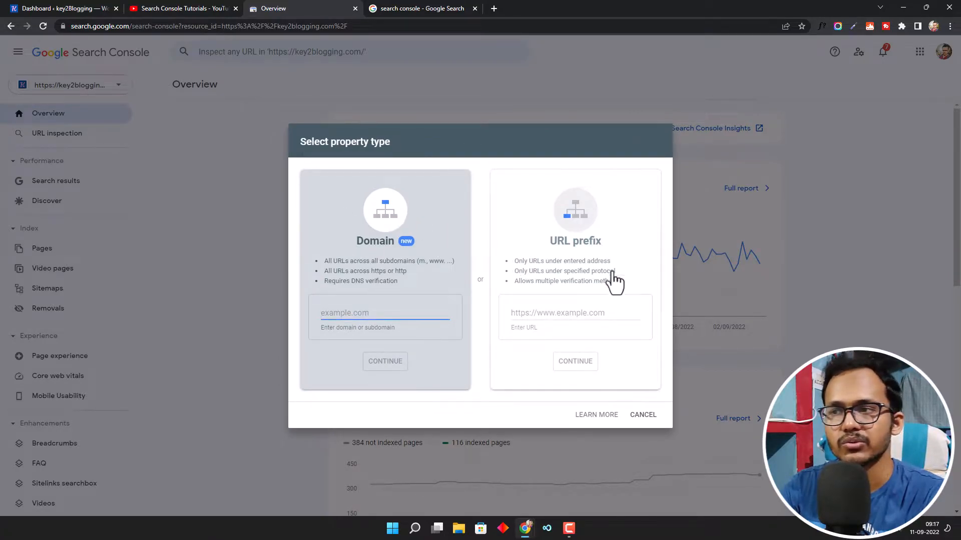
click(574, 312)
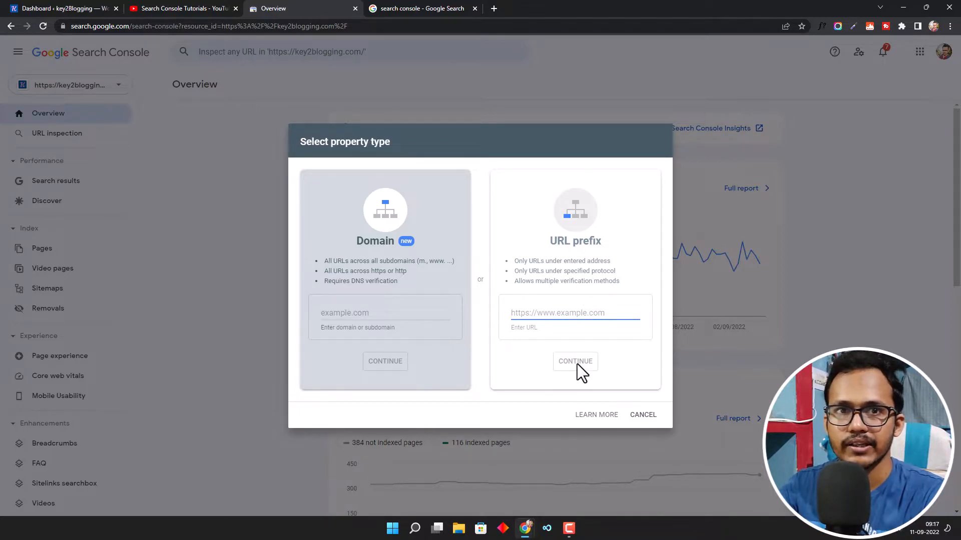
mouse_move(580, 378)
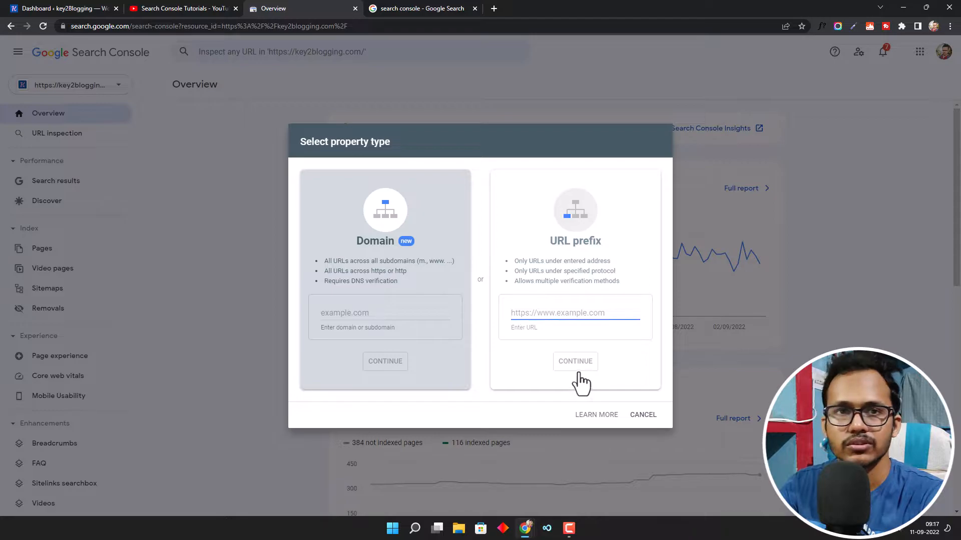
mouse_move(583, 378)
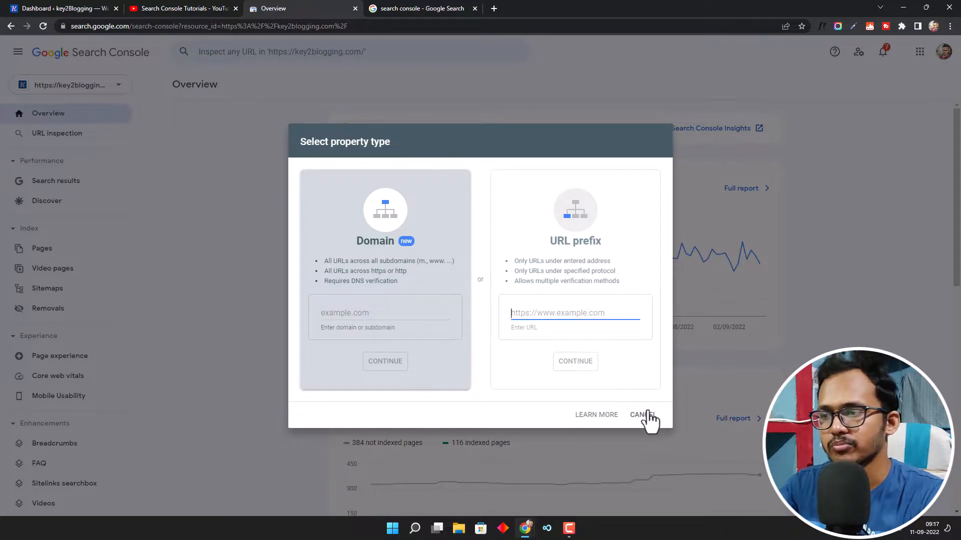
Step: Cancel the new property, then copy the HTML tag code from Settings > Ownership verification
click(642, 414)
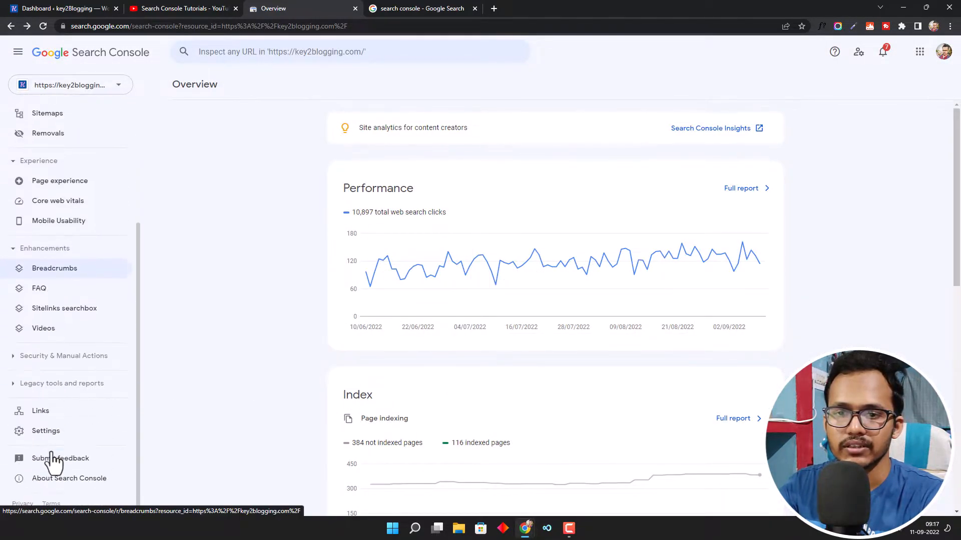
click(45, 430)
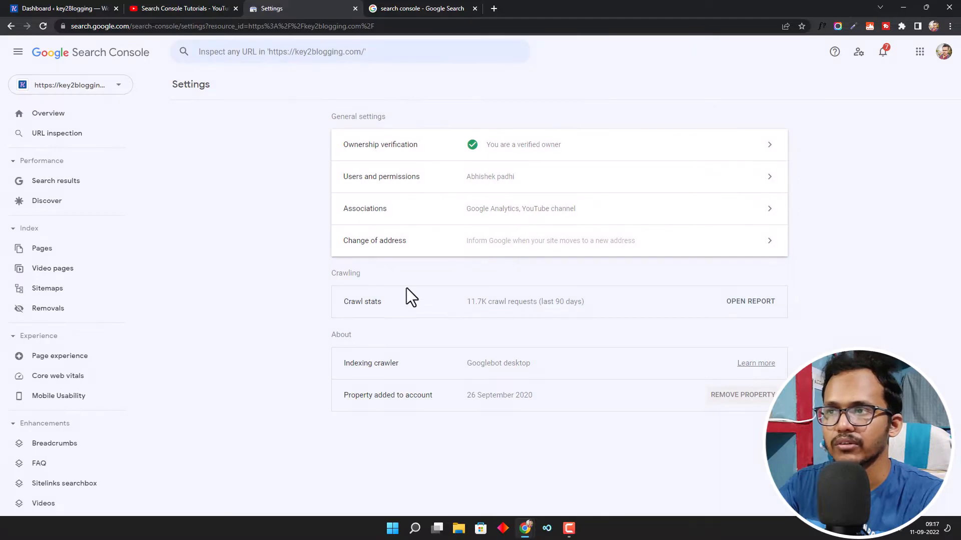
click(380, 144)
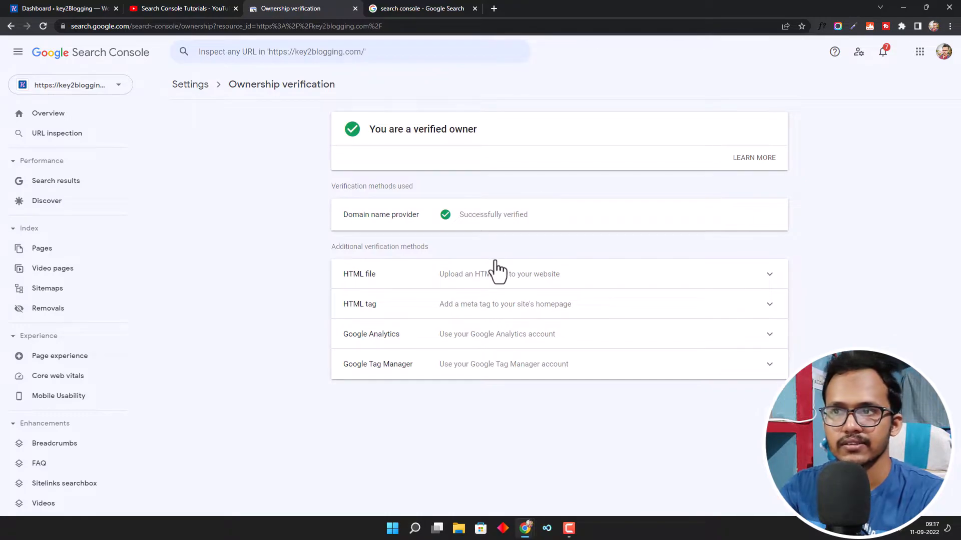
mouse_move(506, 279)
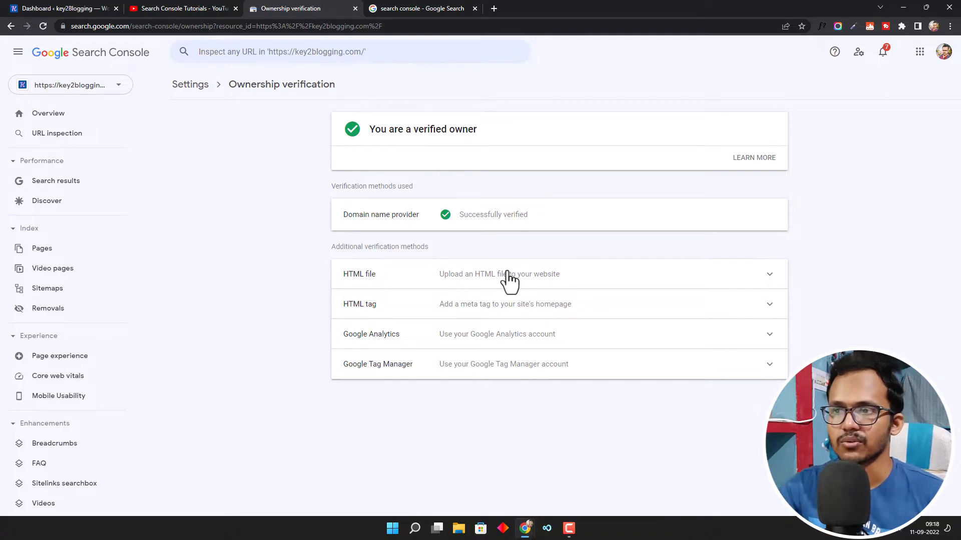
click(360, 304)
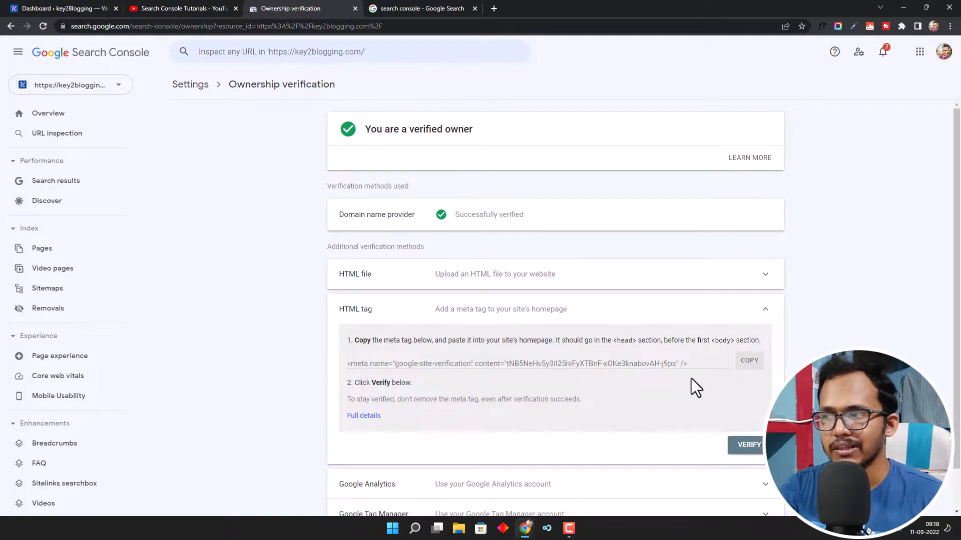
click(748, 360)
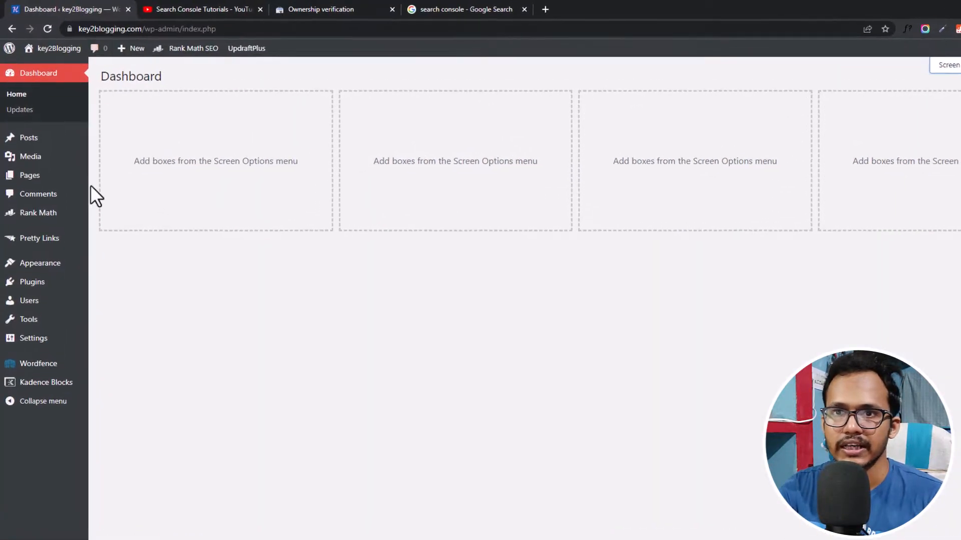
Step: Paste the google-site-verification meta tag below <head> in the Kadence theme's header.php
click(40, 264)
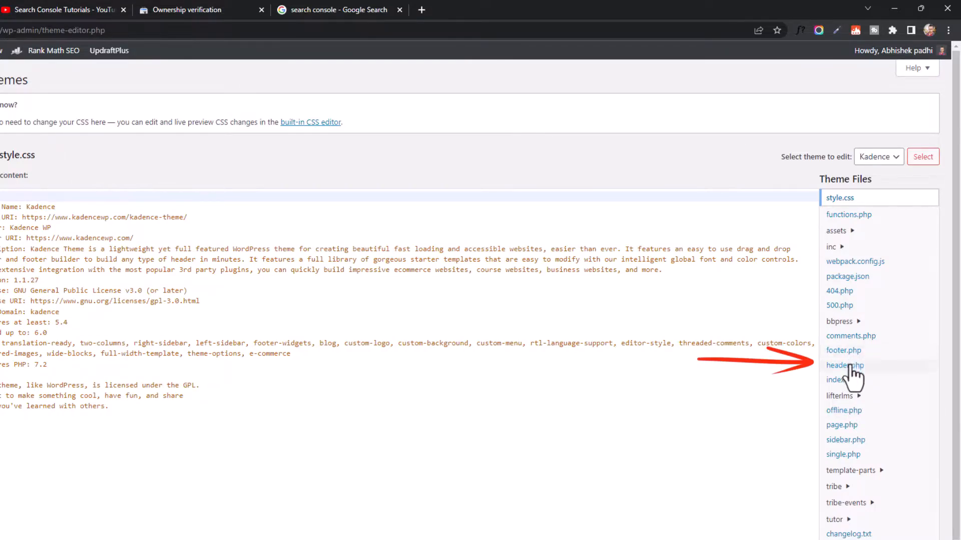
click(845, 365)
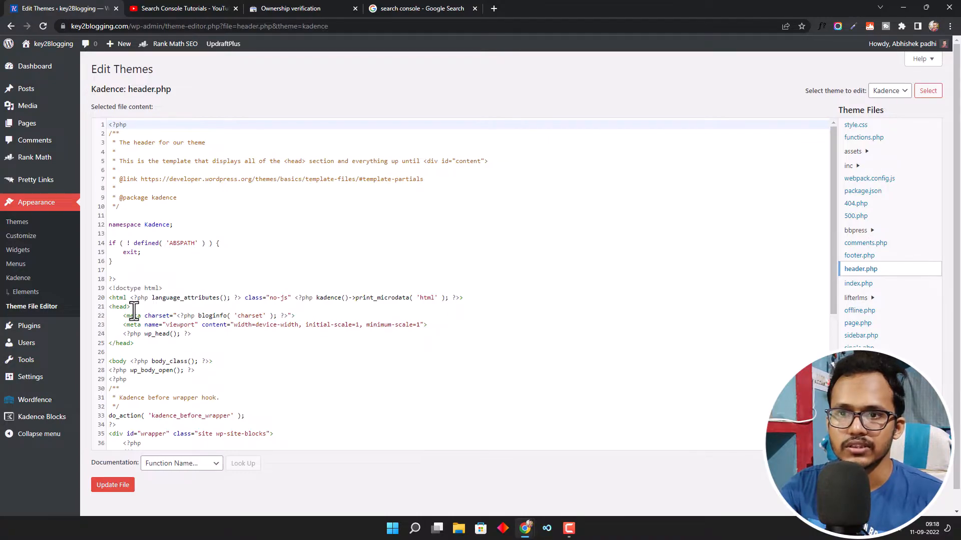
key(Enter)
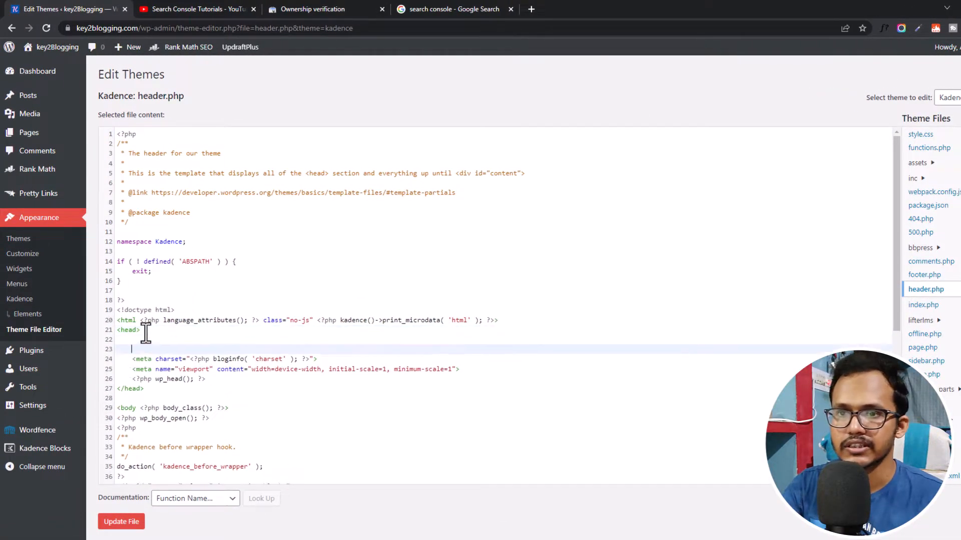
text(<meta name="google-site-verification" content="tNB5NeHv5y3iI25hiFyXTBnF-xOKe3knabovAH-j9ps" />)
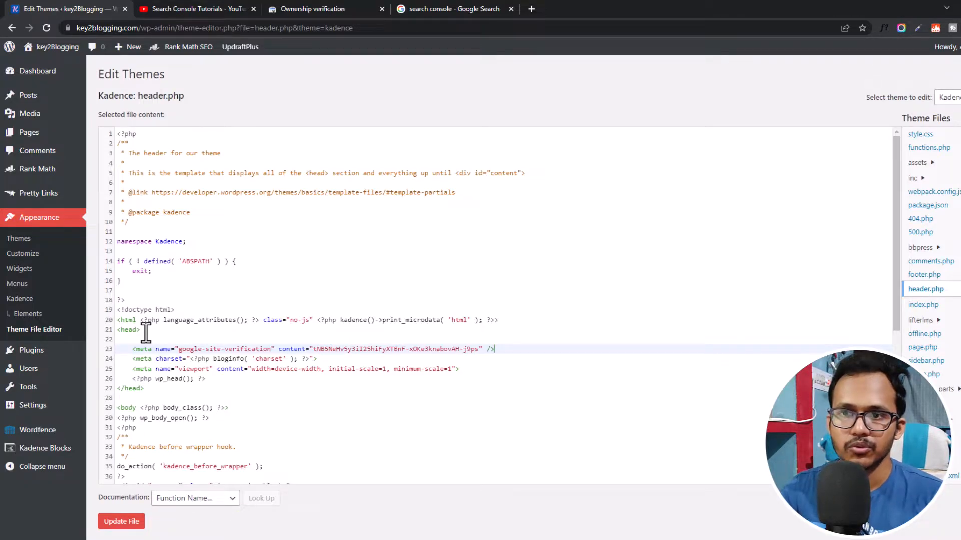
mouse_move(321, 273)
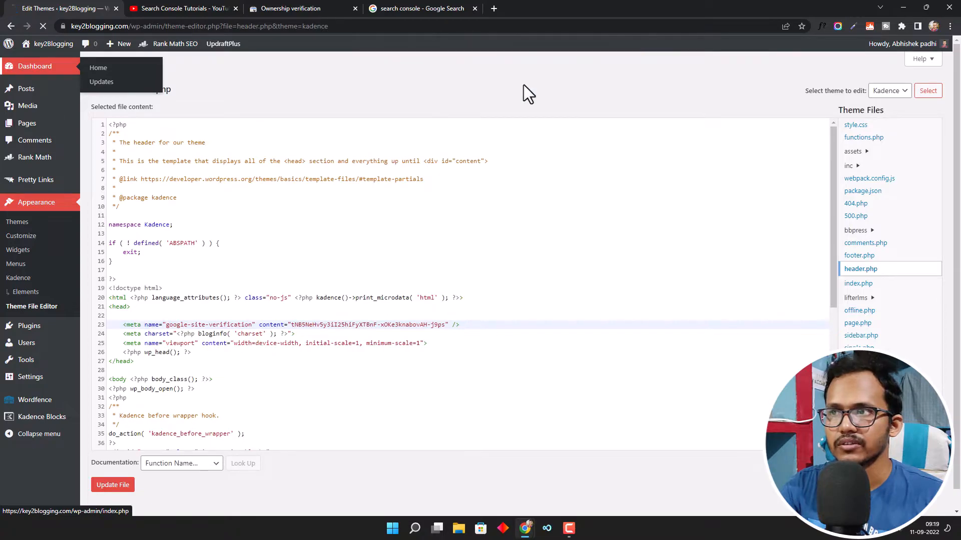
Step: From Add Plugins, install and activate Header Footer Code Manager
click(98, 67)
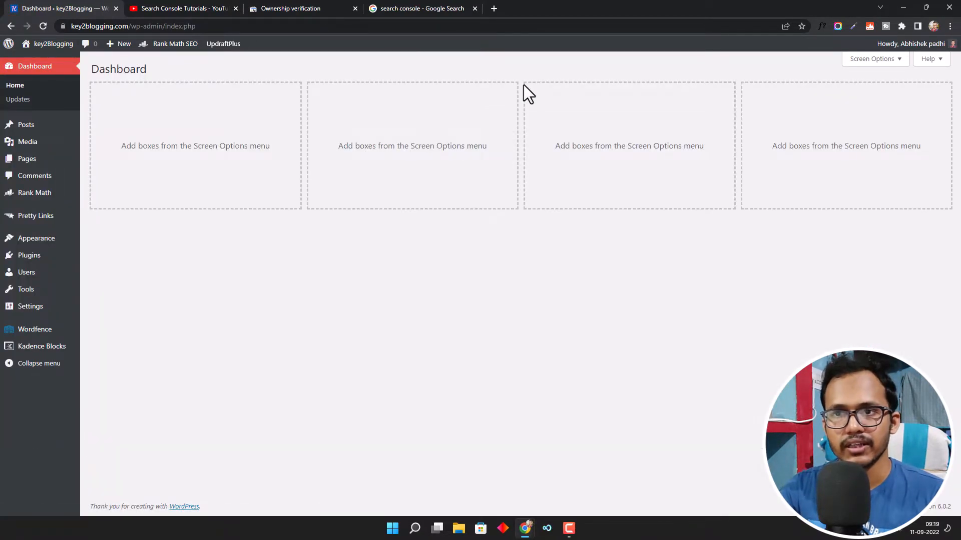
mouse_move(270, 263)
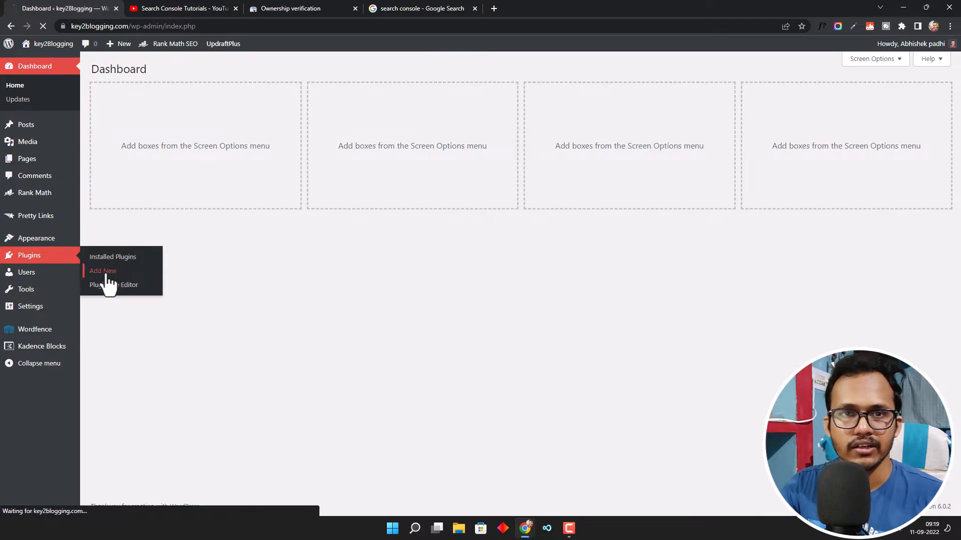
click(102, 271)
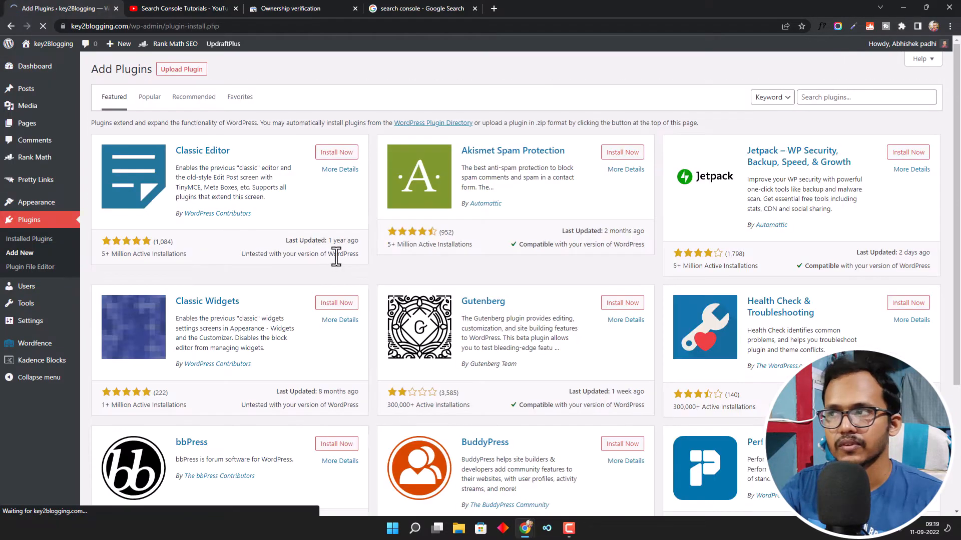
text(header footer)
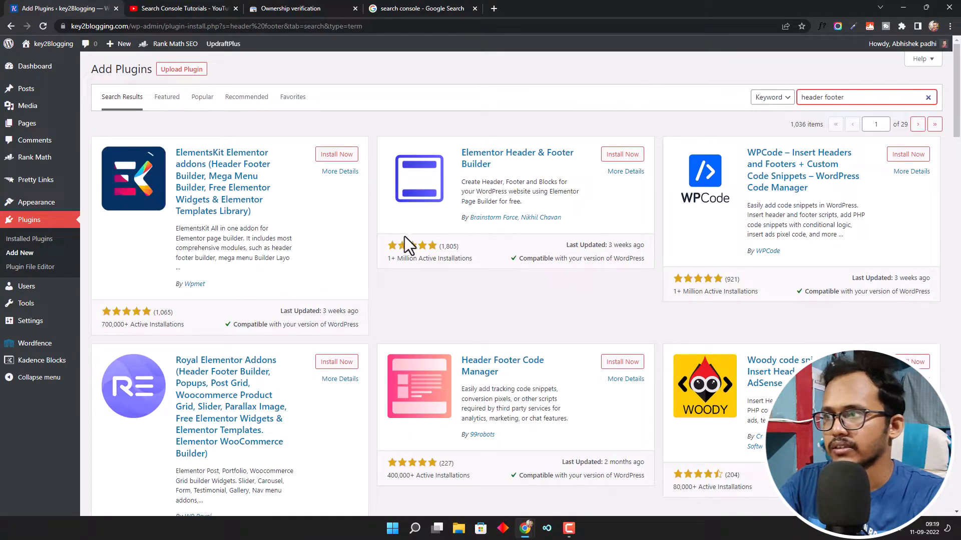
scroll(down, 3)
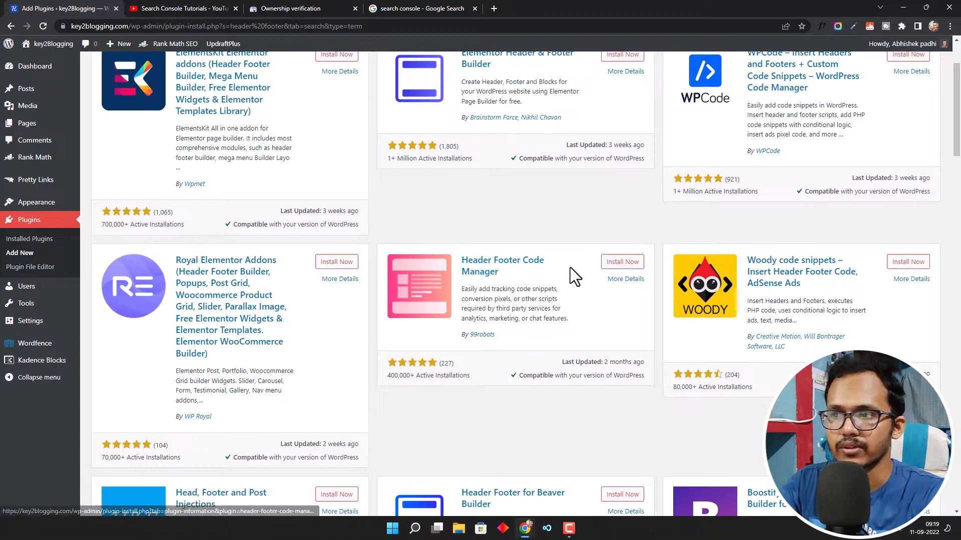
click(621, 262)
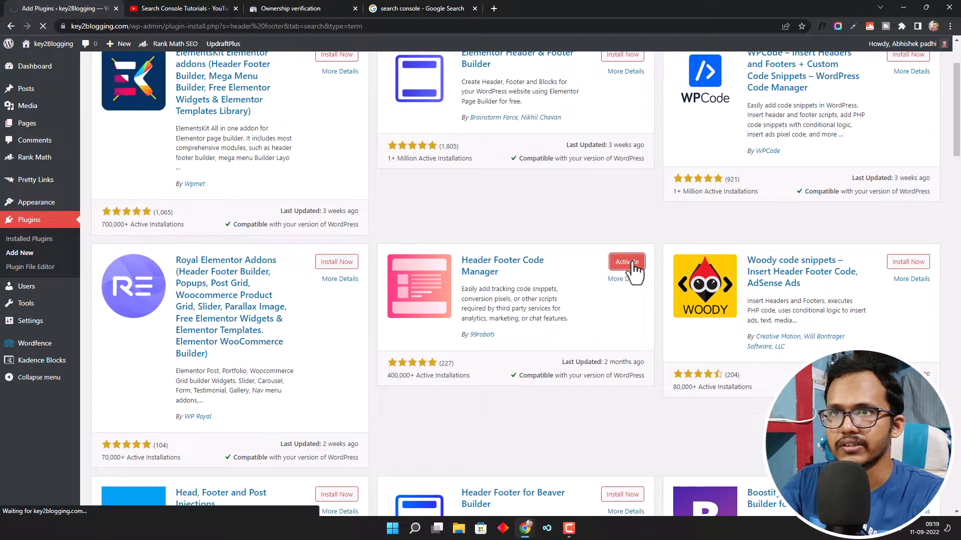
click(626, 262)
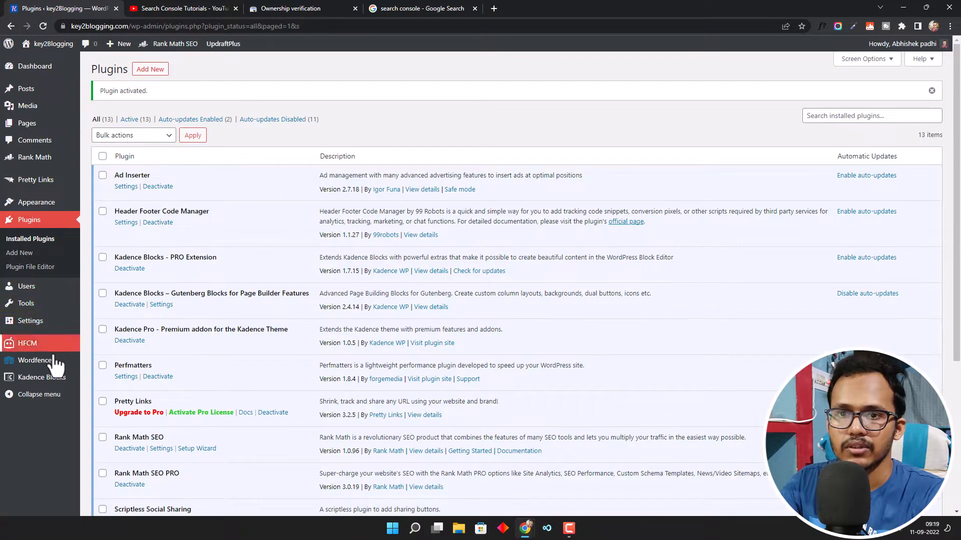
mouse_move(27, 343)
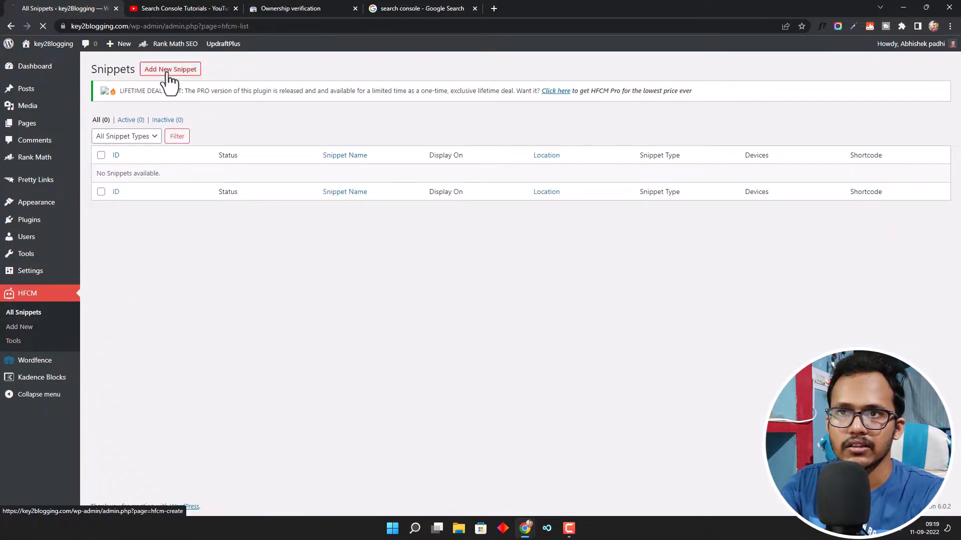
Step: Create an HFCM snippet named GSC holding the google-site-verification meta tag
click(170, 69)
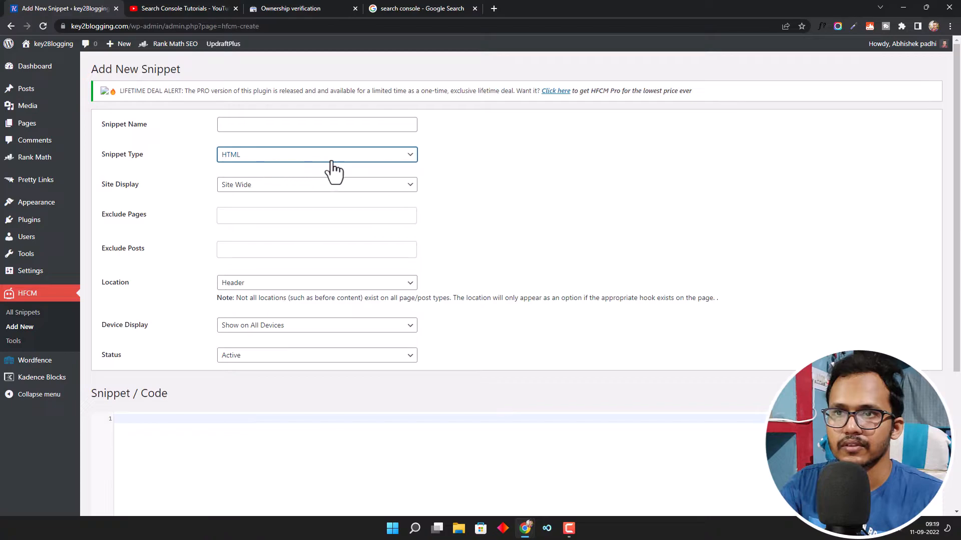
click(317, 124)
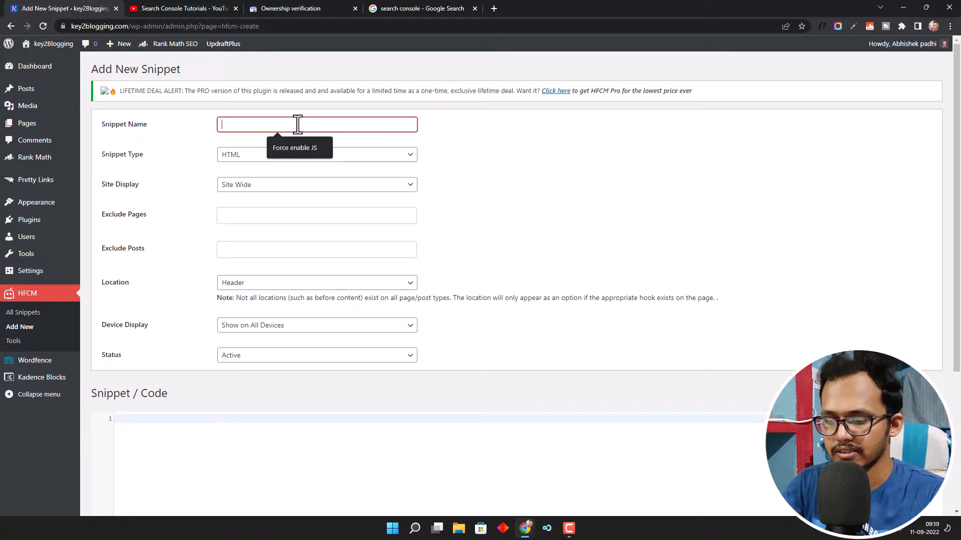
text(GSC)
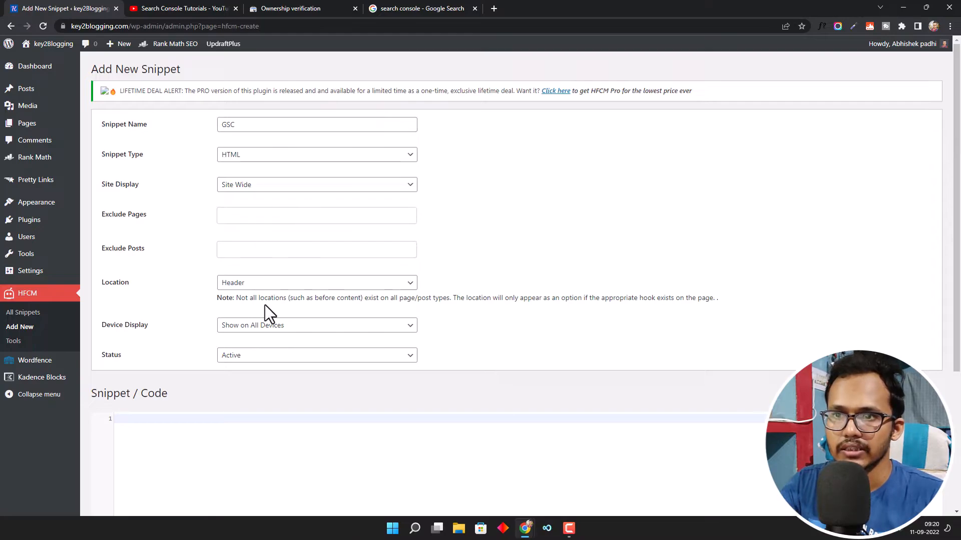
click(316, 282)
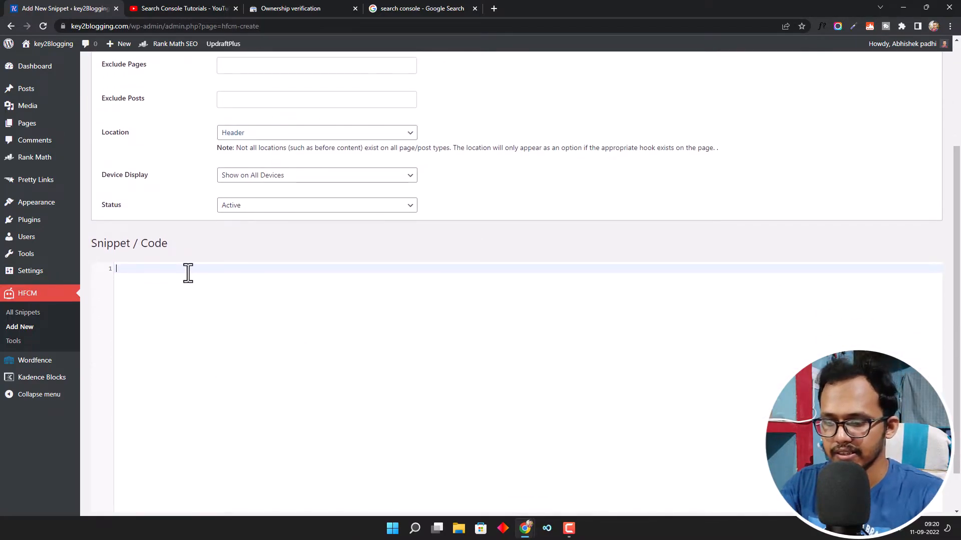
text(<meta name="google-site-verification" content="tNB5NeHv5y3iI25hiFyXTBnF-xOKe3knabovAH-j9ps" />)
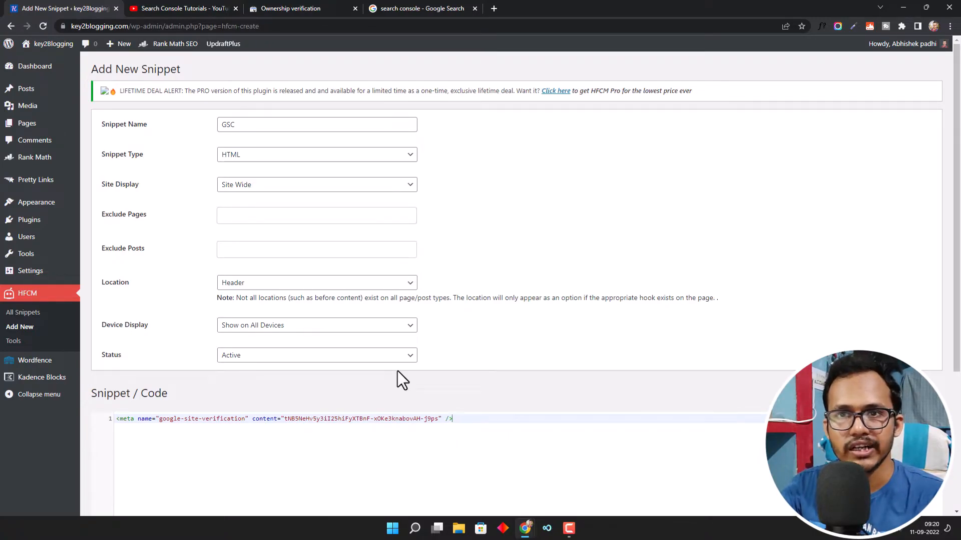
mouse_move(29, 219)
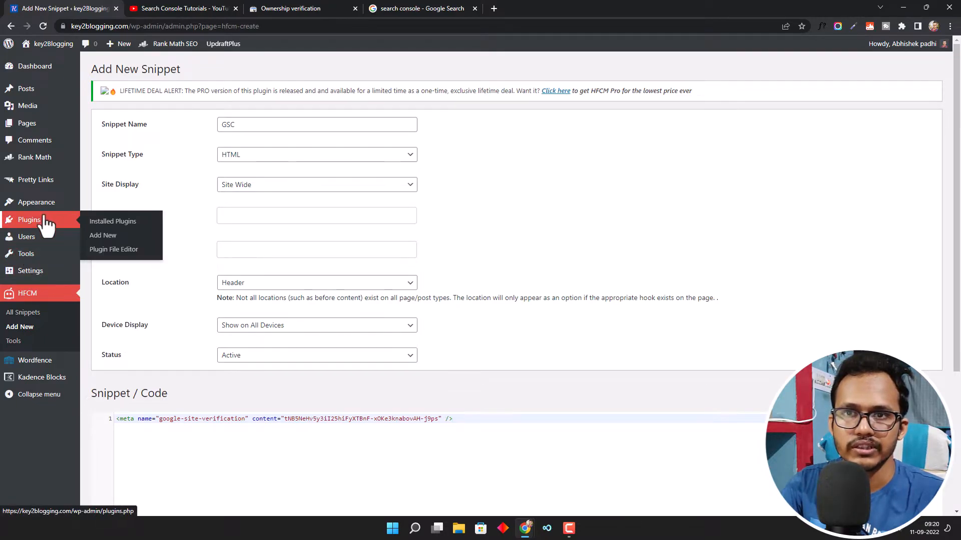
mouse_move(34, 157)
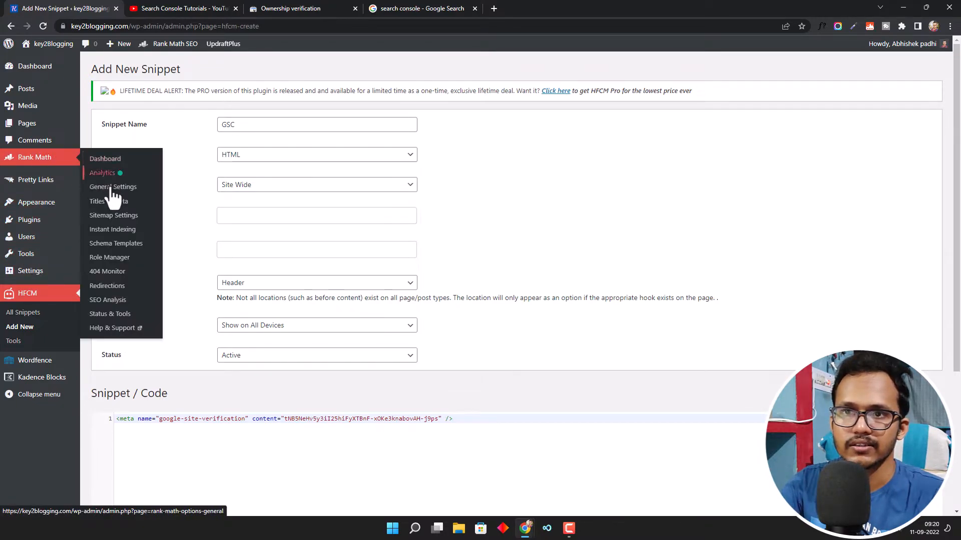
mouse_move(113, 186)
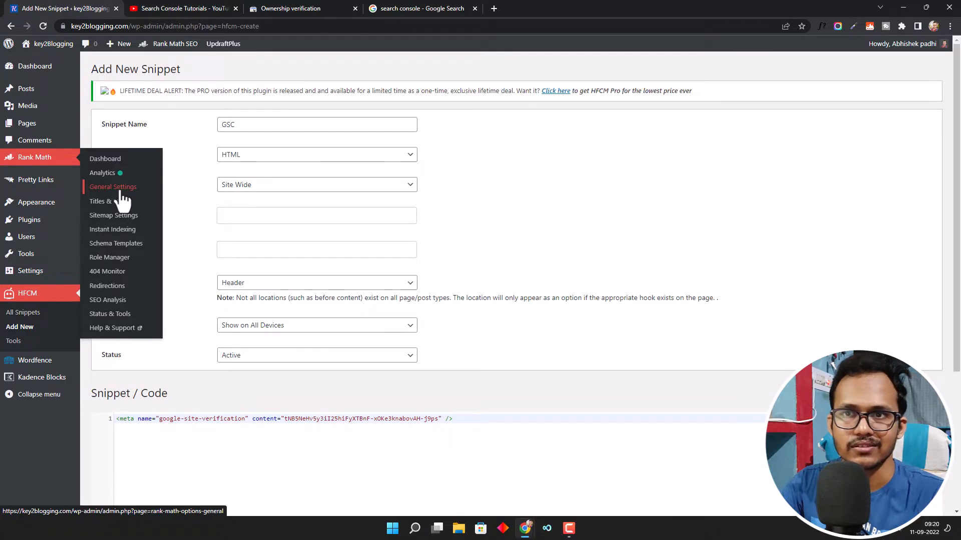
Step: Paste the meta tag into Rank Math's Webmaster Tools Google Search Console field and save changes
click(112, 187)
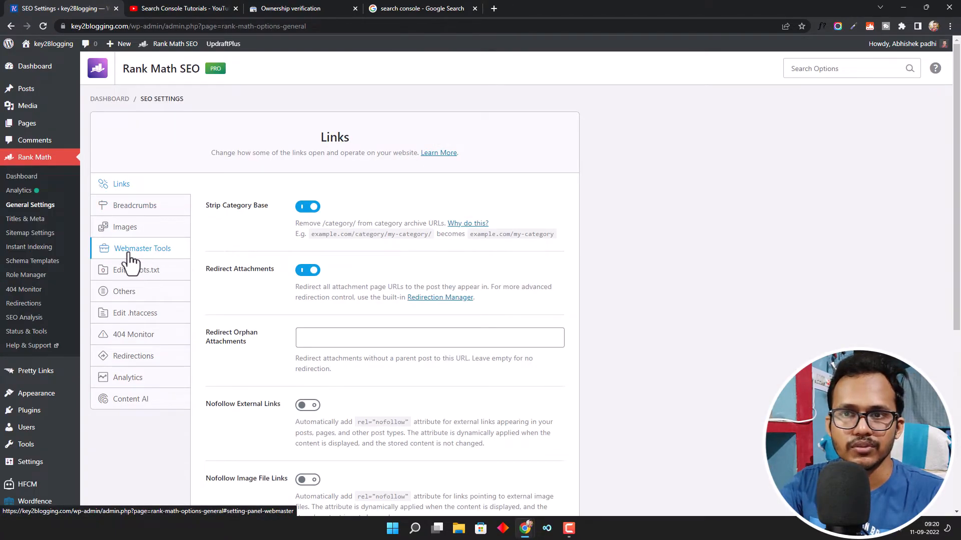
click(141, 248)
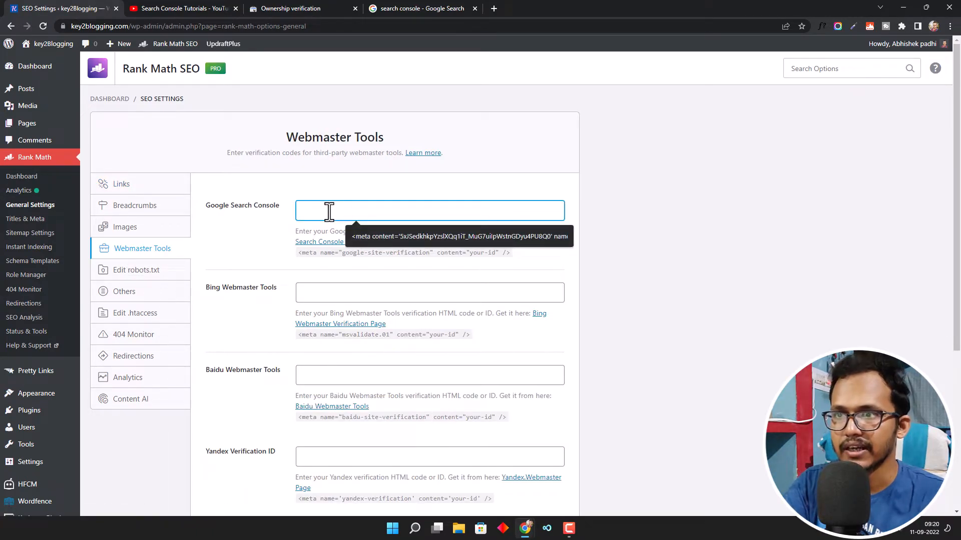
text(<meta name="google-site-verification" content="tNB5NeHv5y3iI25hiFyXT8nF-xOKe3knabovAH-j9ps" />)
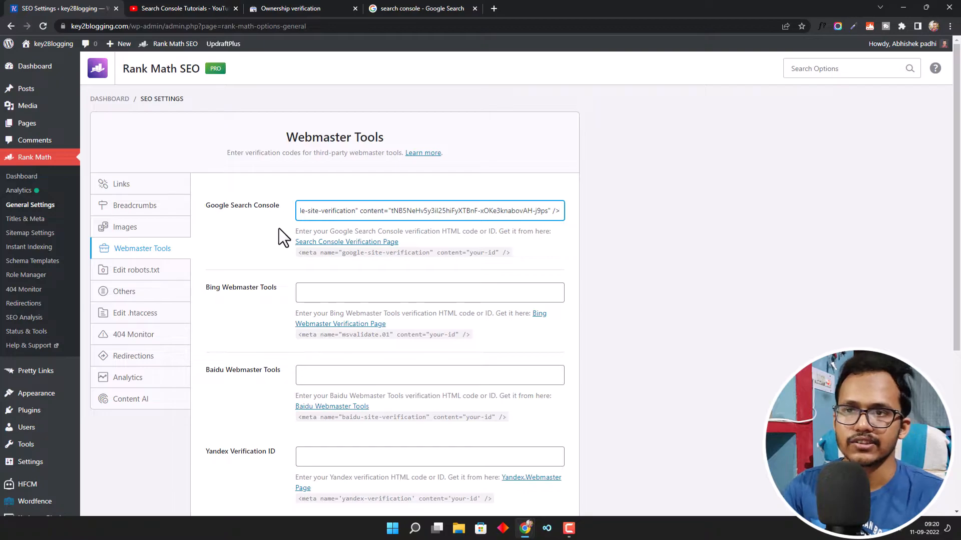
mouse_move(239, 236)
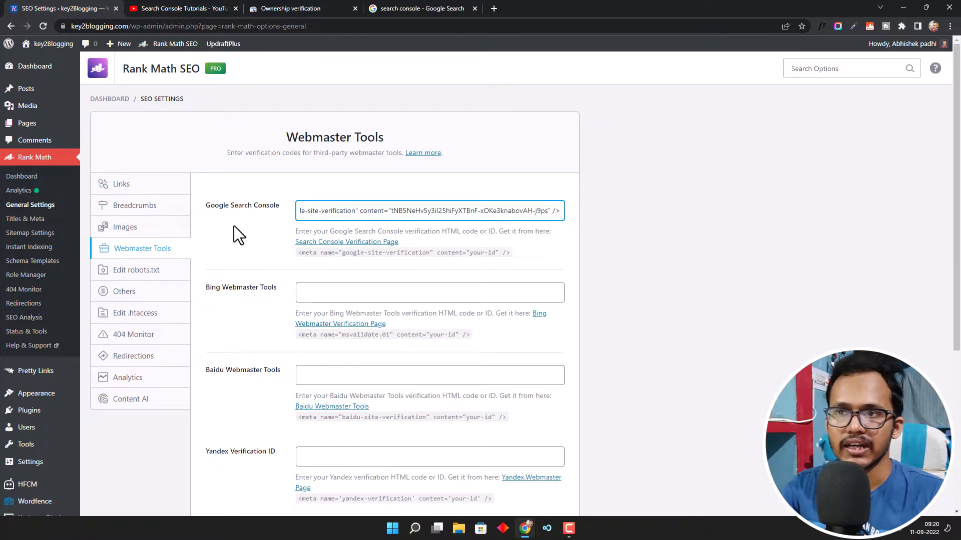
scroll(down, 3)
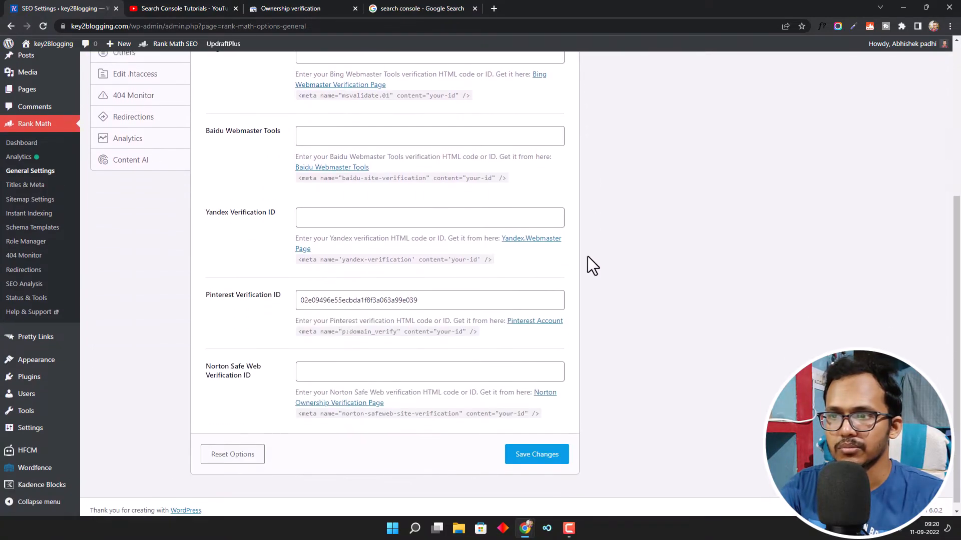
click(535, 454)
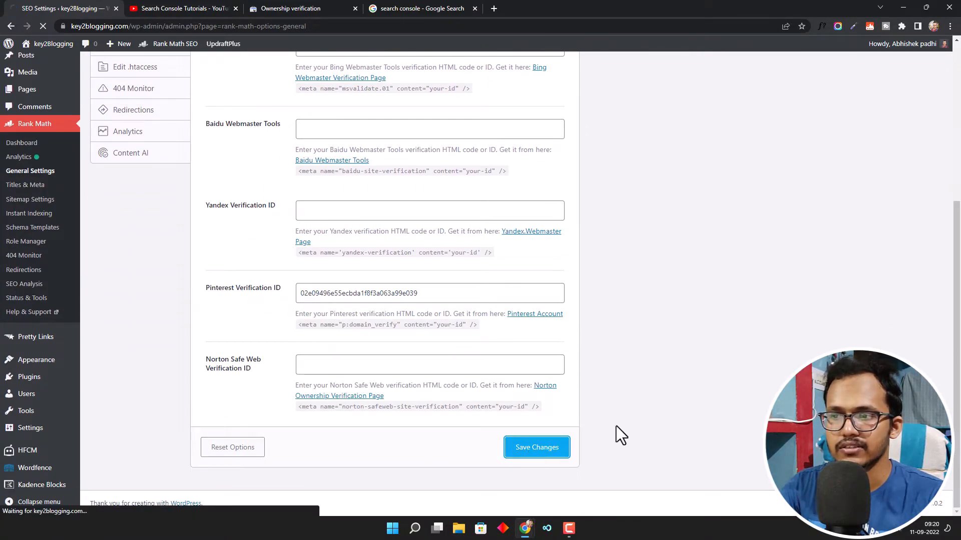
Step: Mark the Wordfence 403 block as a false positive, allowlist it and resubmit the save
click(536, 446)
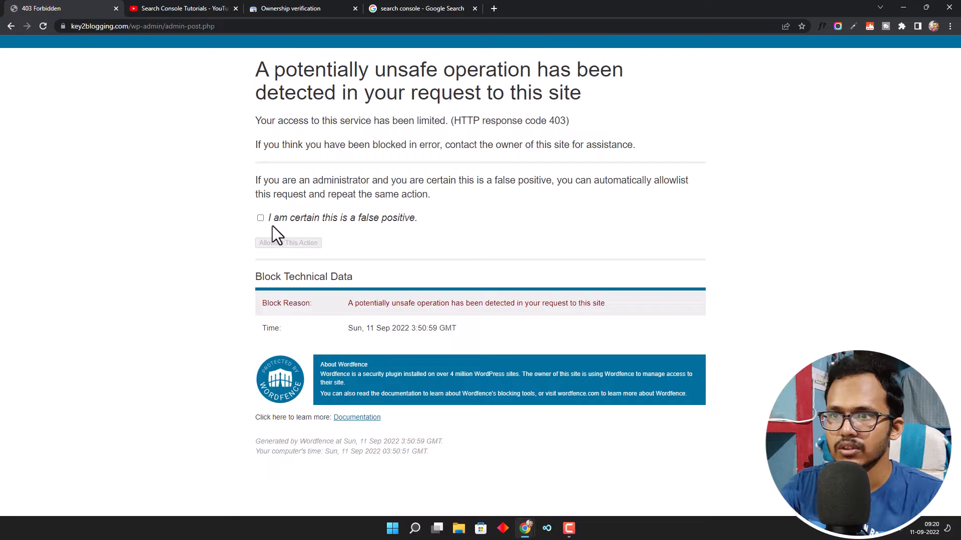
click(261, 217)
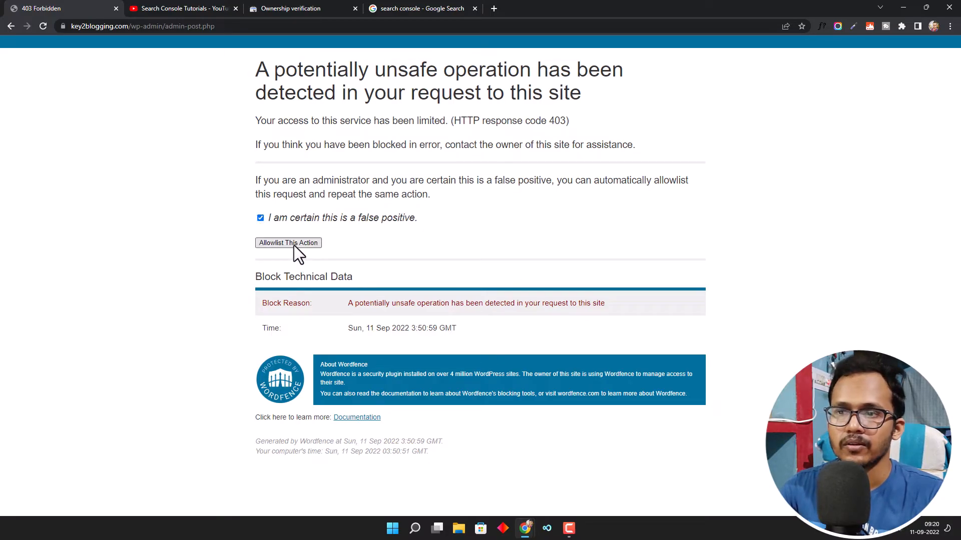
click(287, 242)
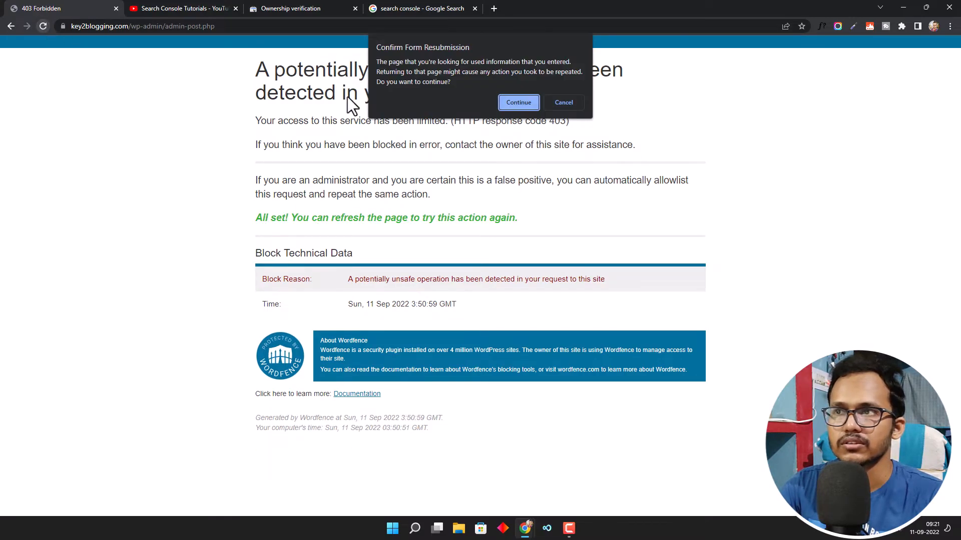
click(518, 102)
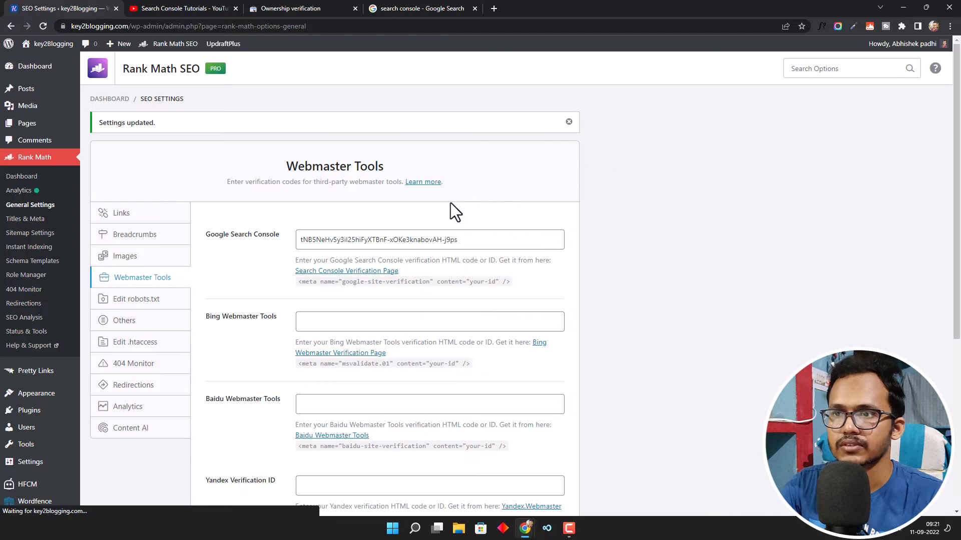
scroll(down, 3)
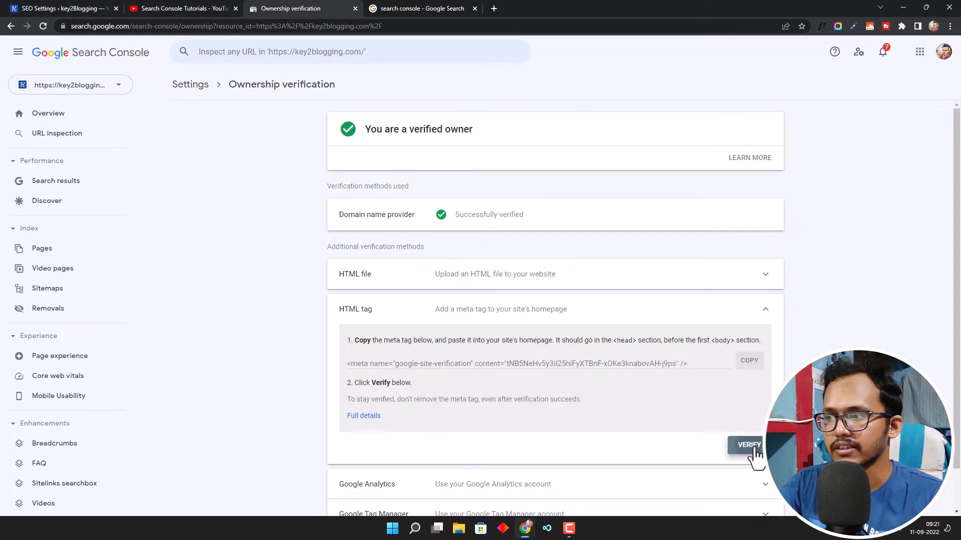
Step: Verify site ownership with the HTML tag method in Search Console
click(749, 445)
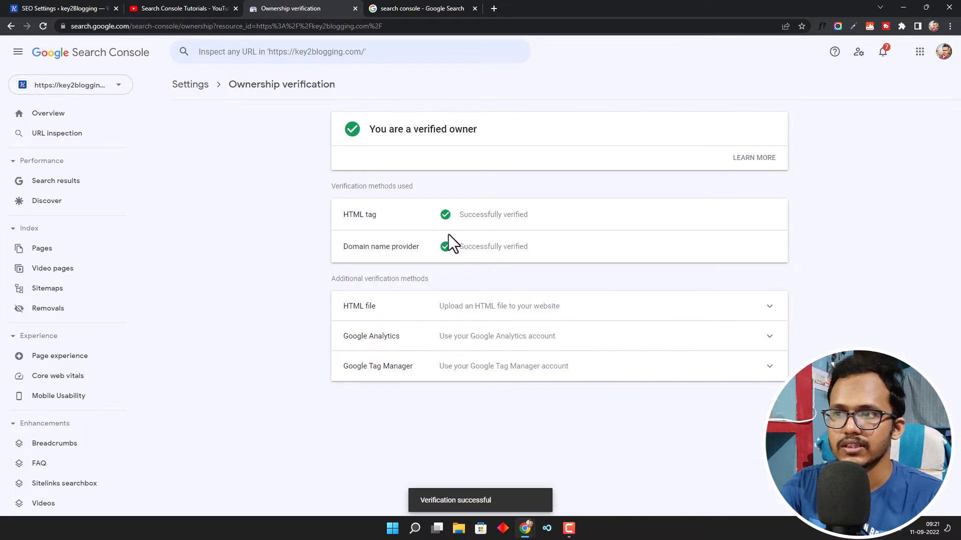
mouse_move(511, 232)
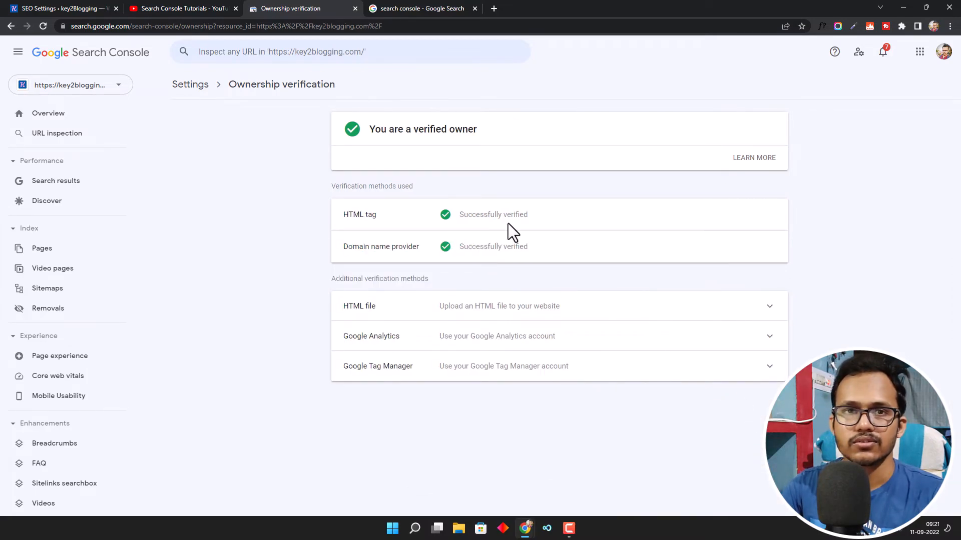